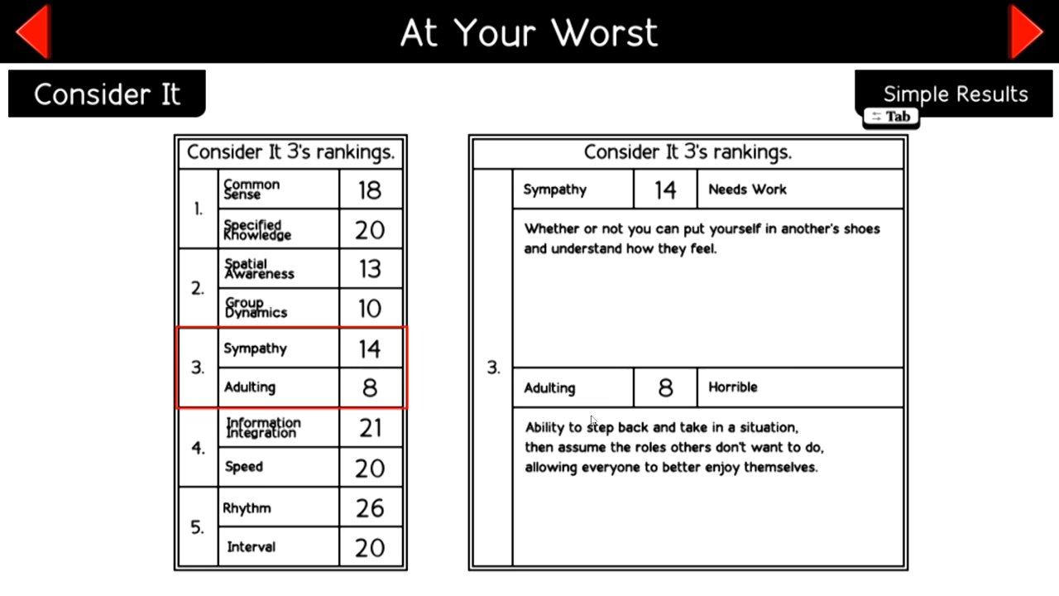
mouse_move(582, 393)
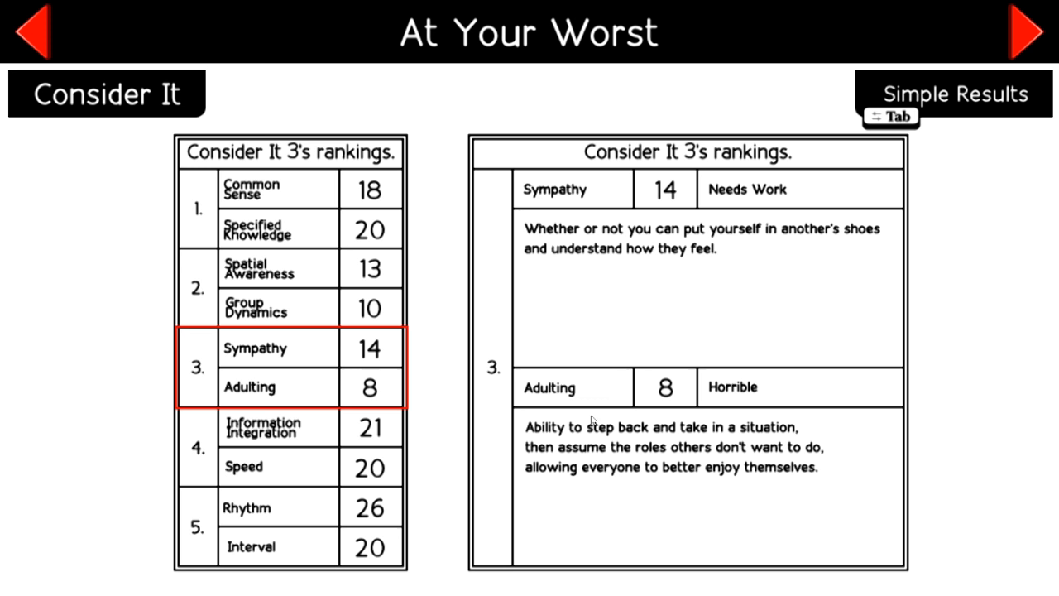